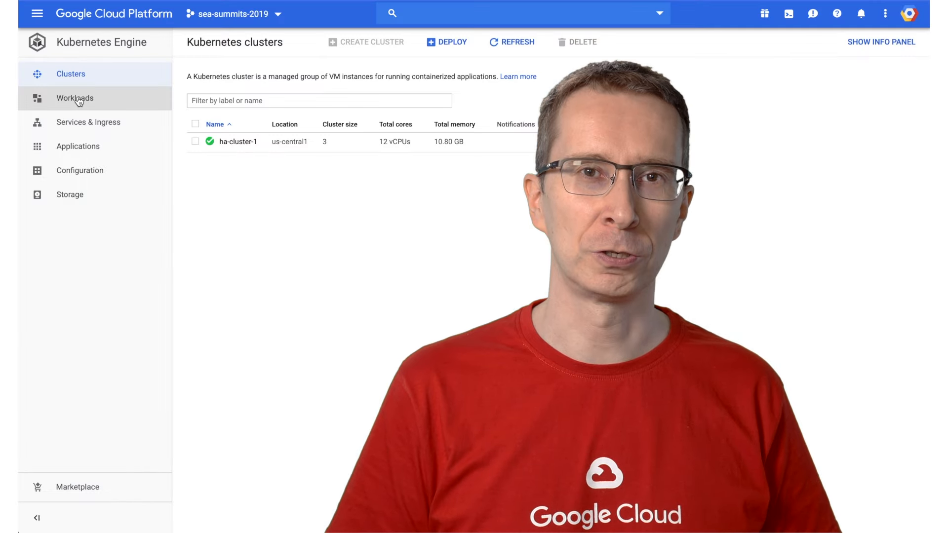
Leave the GCP Kubernetes clusters overview for the coral.ai homepage and scroll through it.
left_click(88, 121)
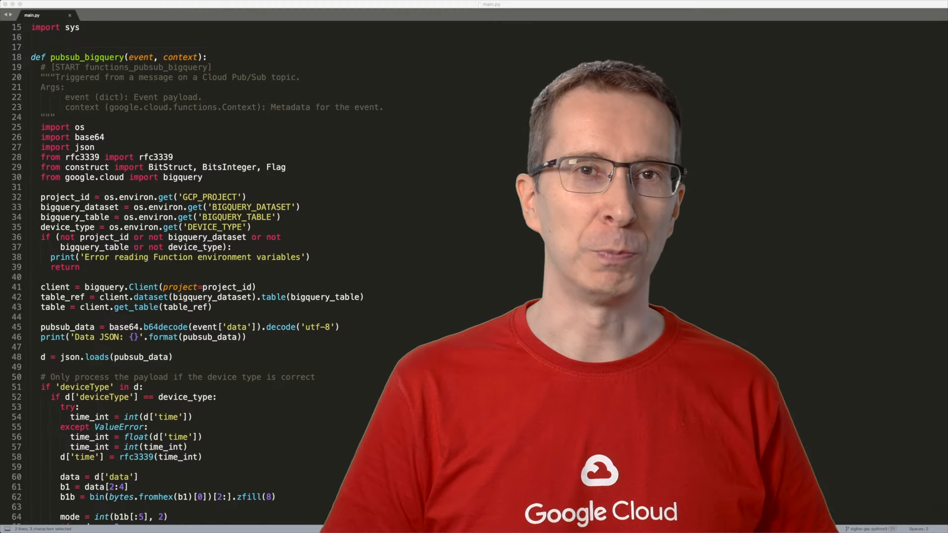
scroll("down", 3)
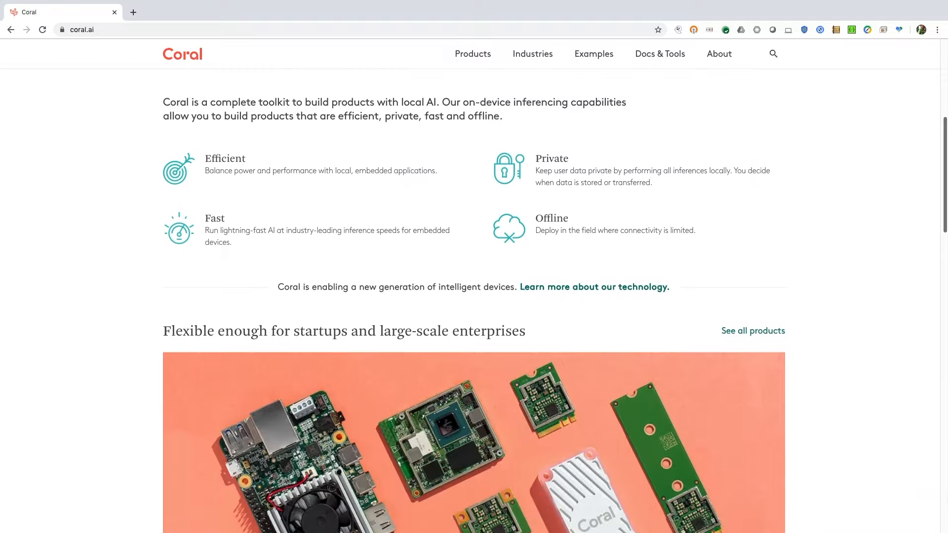
Go to Coral's products overview, scroll to Prototyping products, and open the Dev Board.
scroll("down", 3)
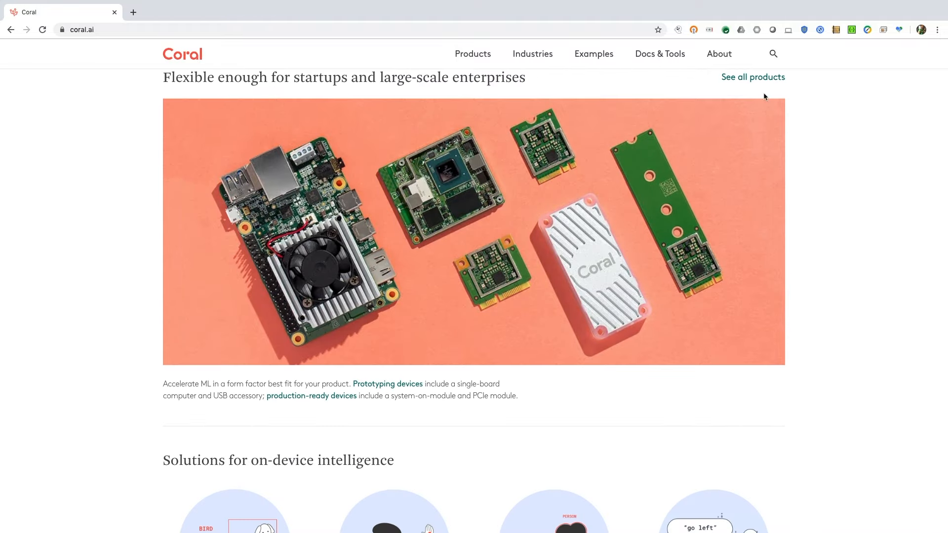
left_click(753, 77)
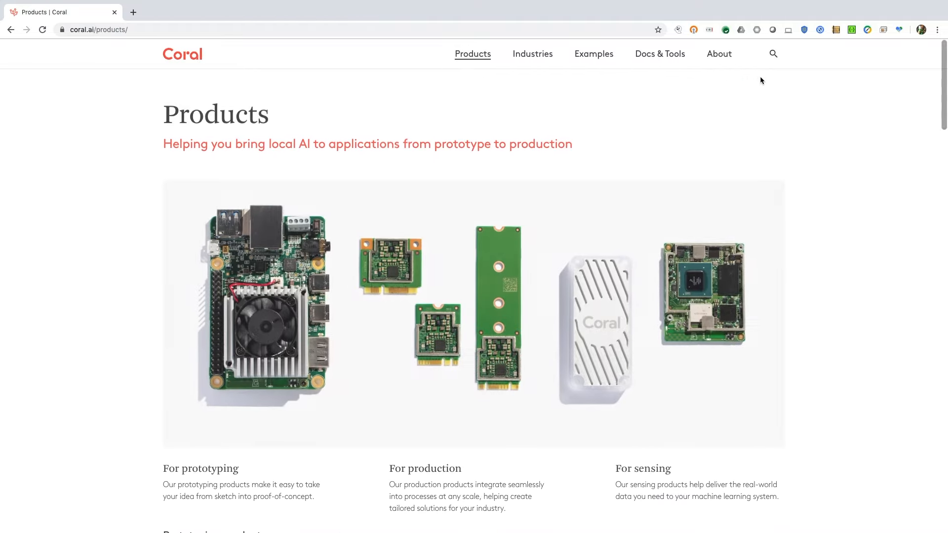
scroll("down", 3)
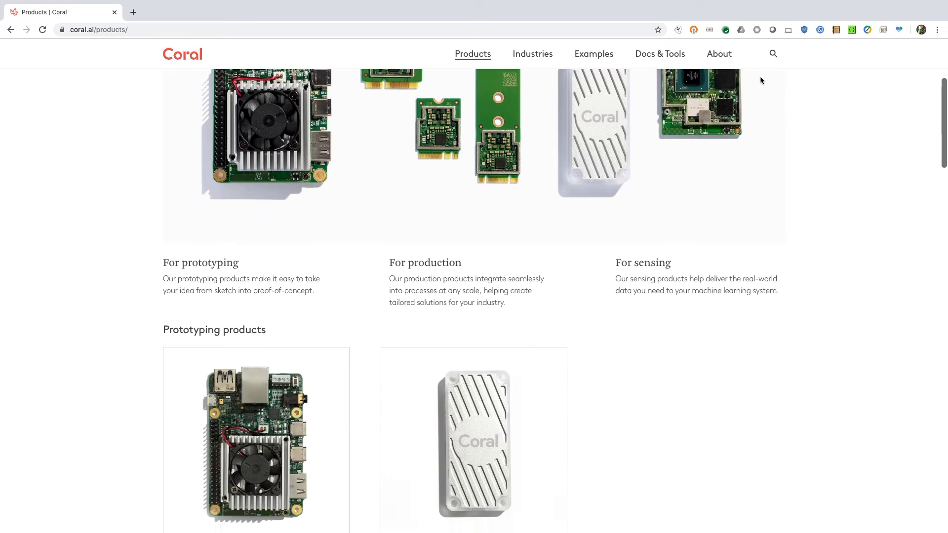
scroll("down", 3)
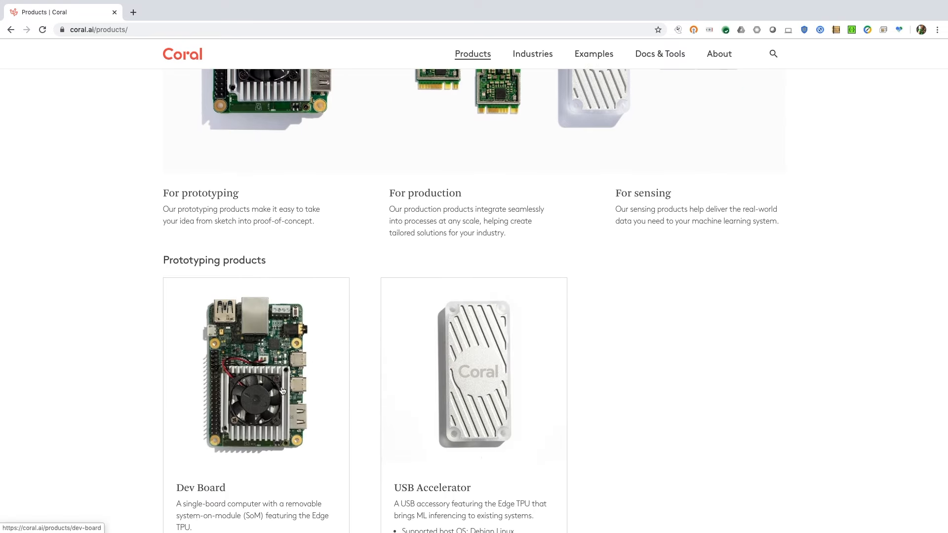
left_click(181, 53)
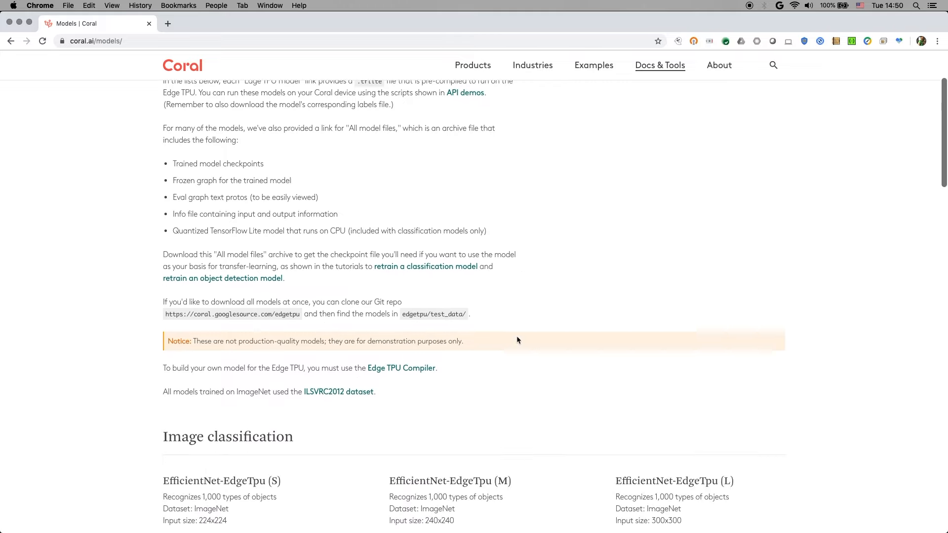
Under Object detection, save the MobileNet SSD v2 (COCO) Edge TPU model and coco labels.
scroll("down", 3)
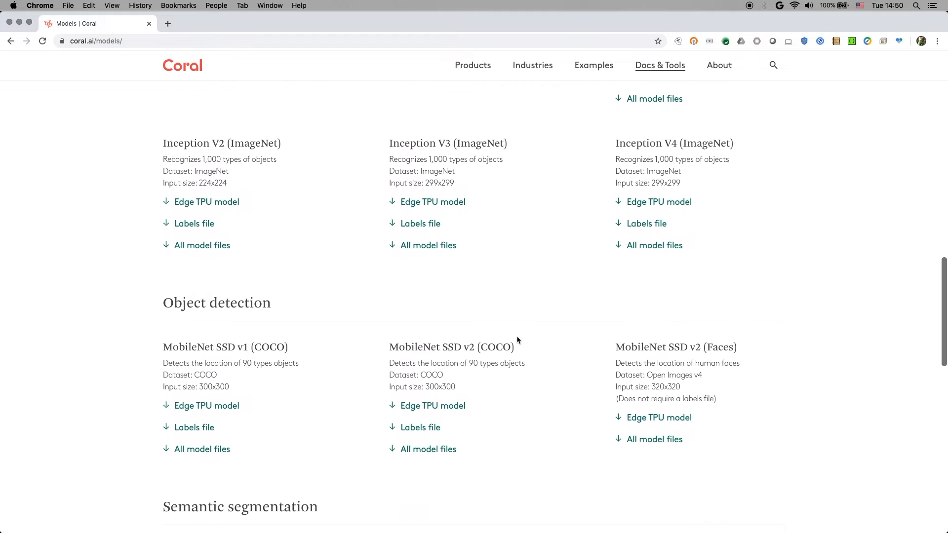
scroll("down", 3)
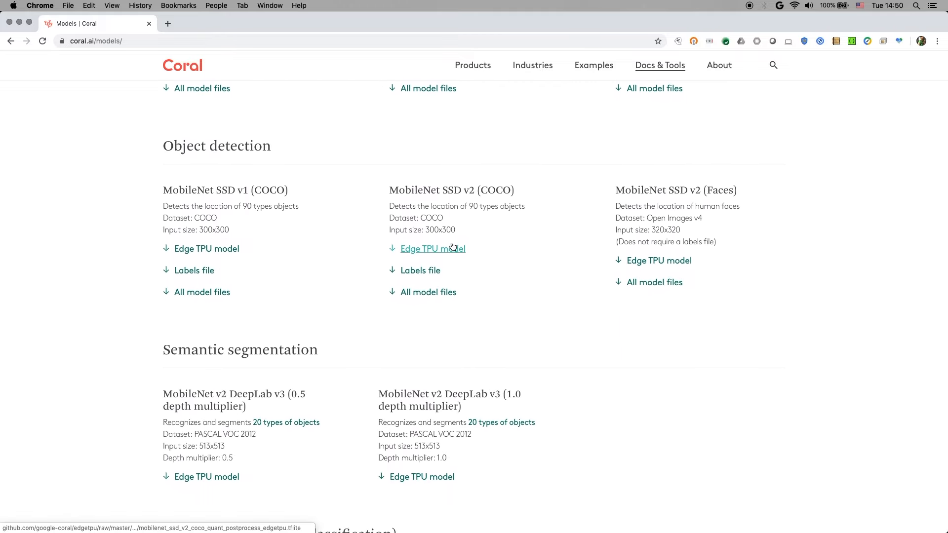
left_click(421, 270)
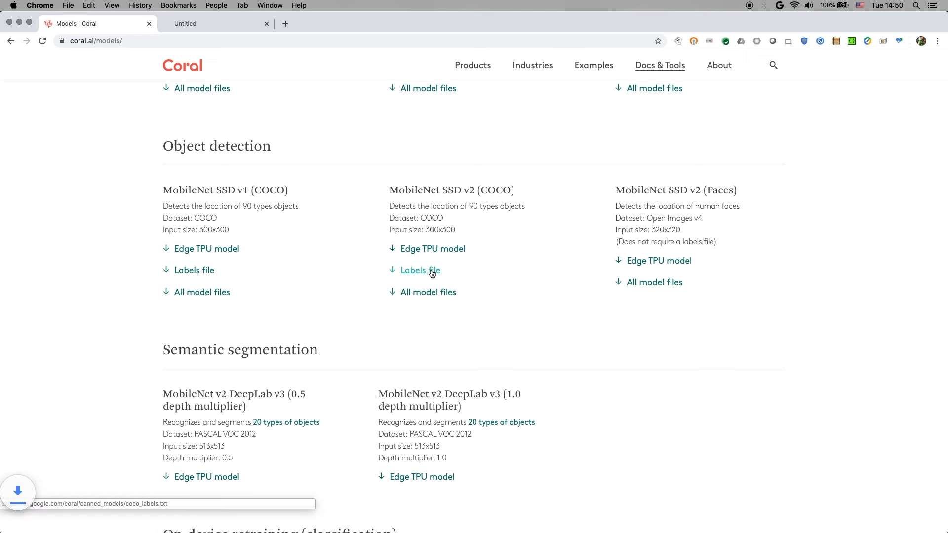
left_click(419, 270)
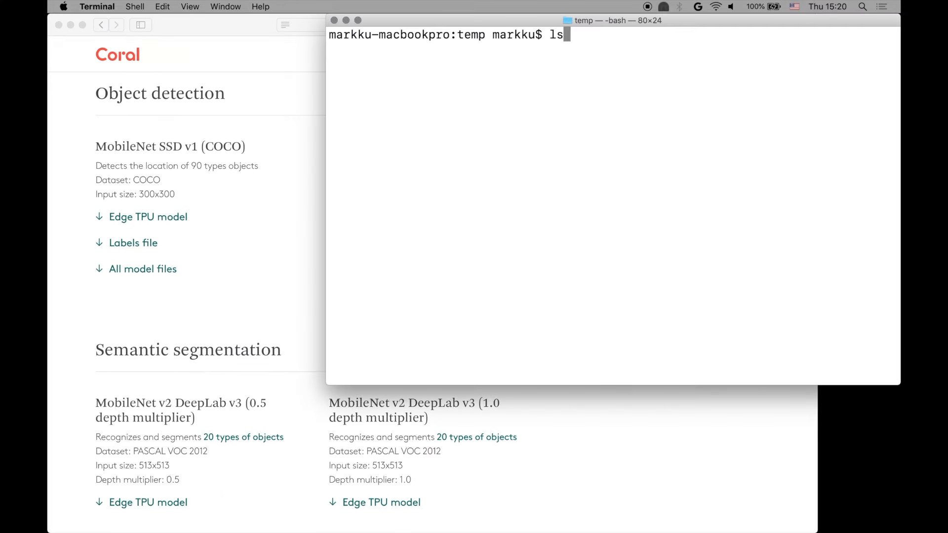
List the local temp files, open an mdt shell, and create all_models on the board.
key("Return")
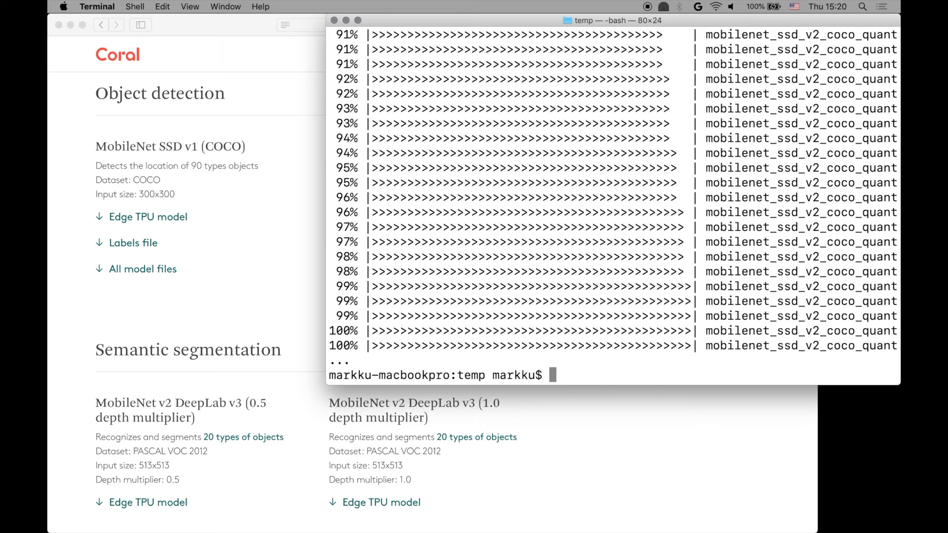
type("mdt shell")
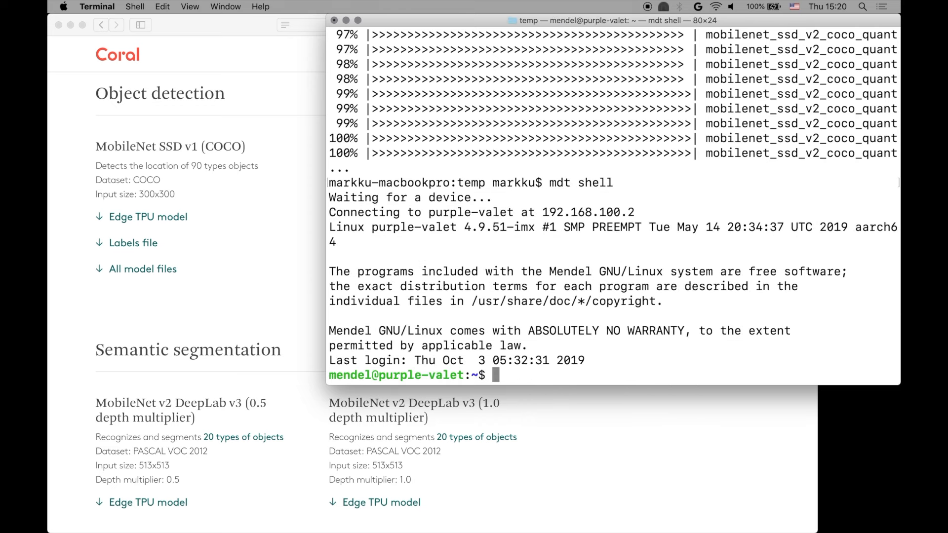
type("mk")
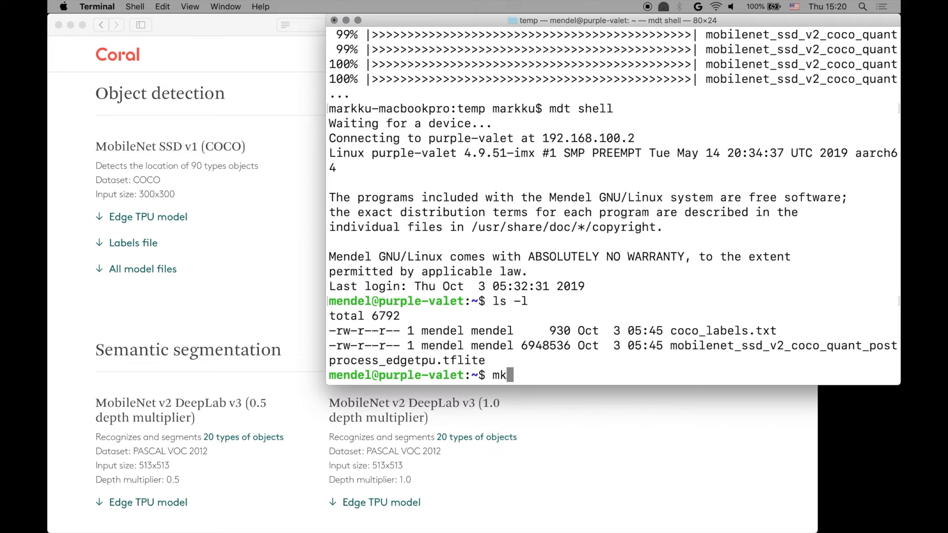
key("Return")
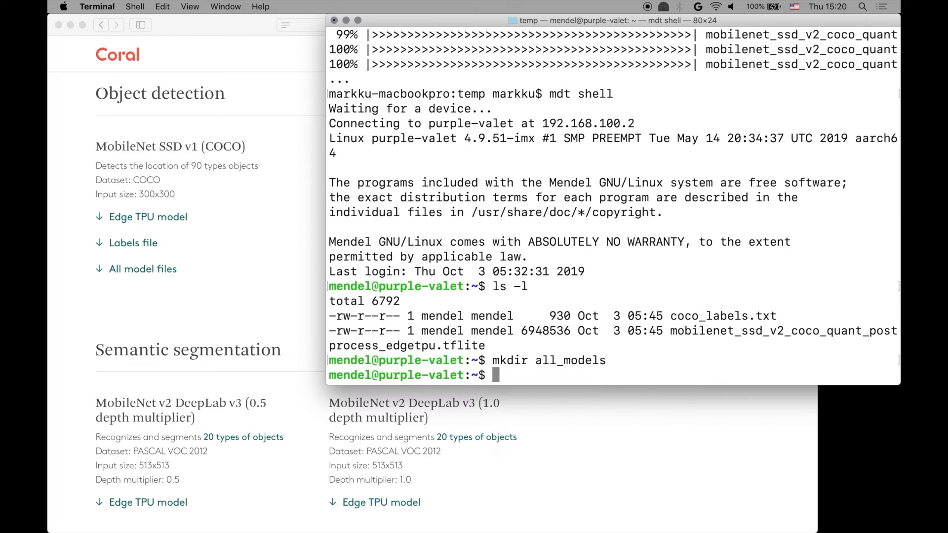
Move coco_labels.txt and the COCO model file into all_models.
type("mv coco_labels.txt")
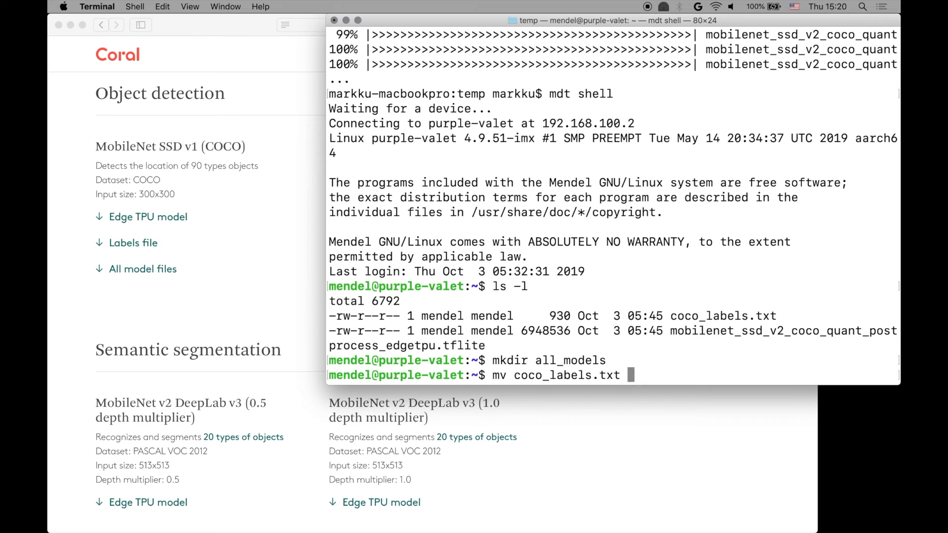
key("Return")
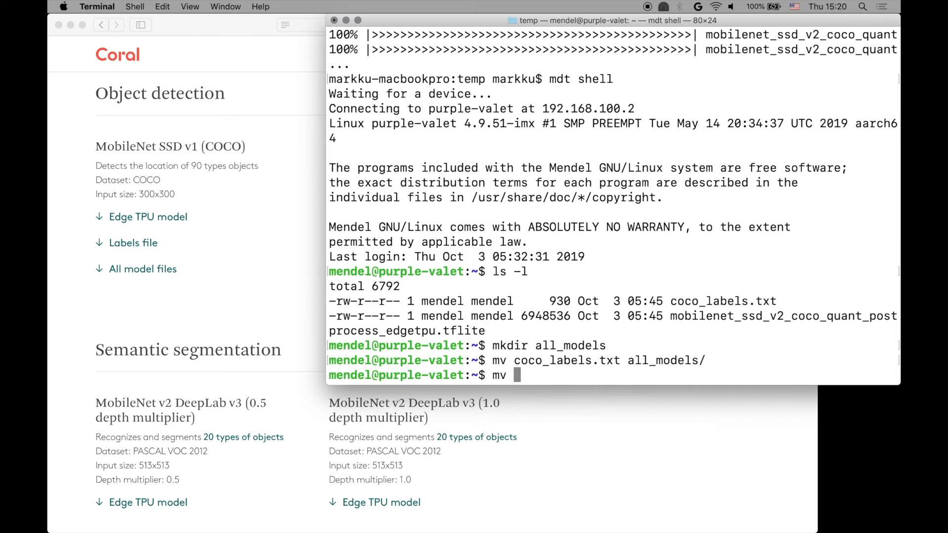
key("Return")
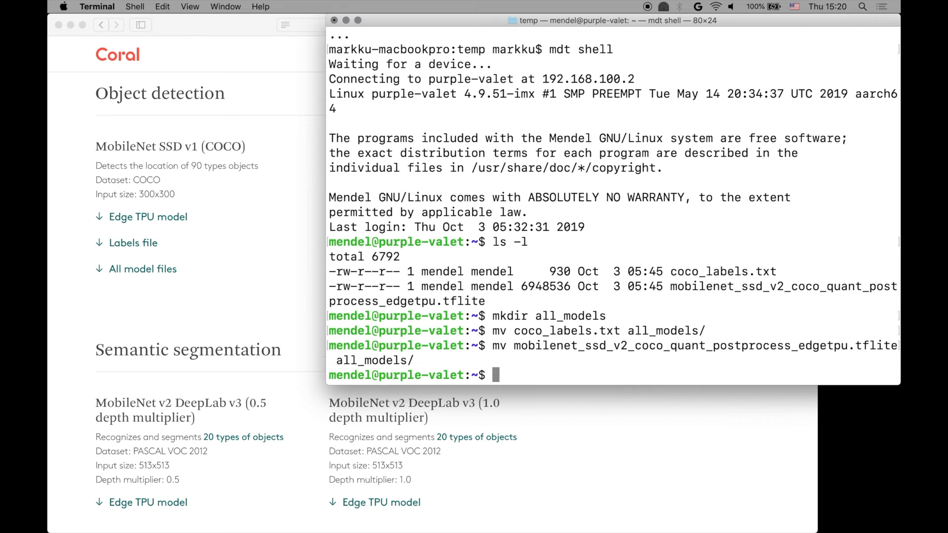
From all_models, run edgetpu_detect_server with mobilenet_ssd_v2_coco_quant_postprocess_edgetpu.tflite and coco_labels.txt.
type("cd all_models/")
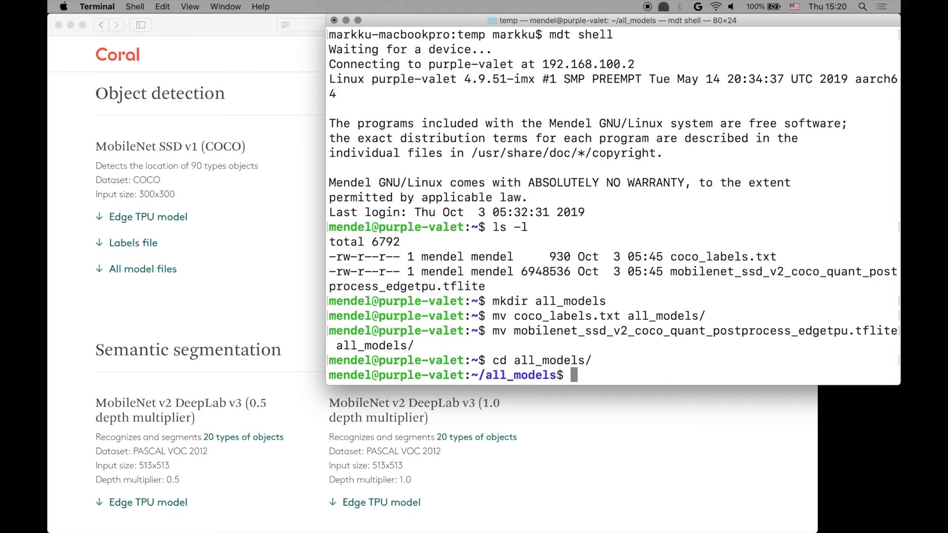
type("edgetpu_de")
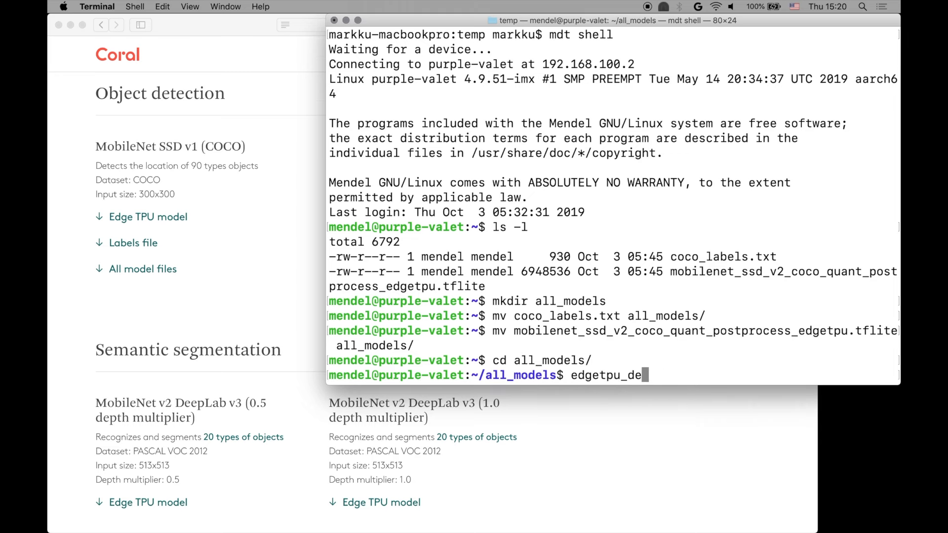
type("tect_server")
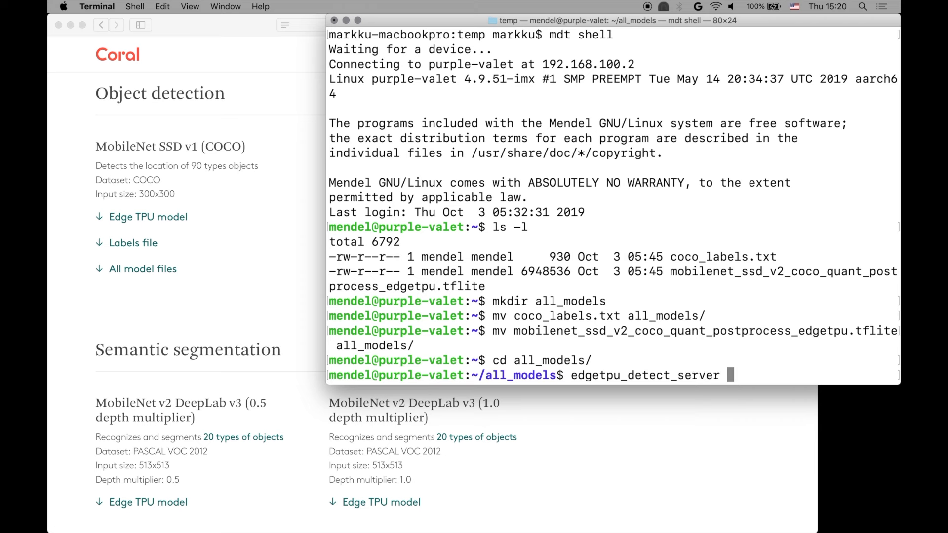
type("--mode")
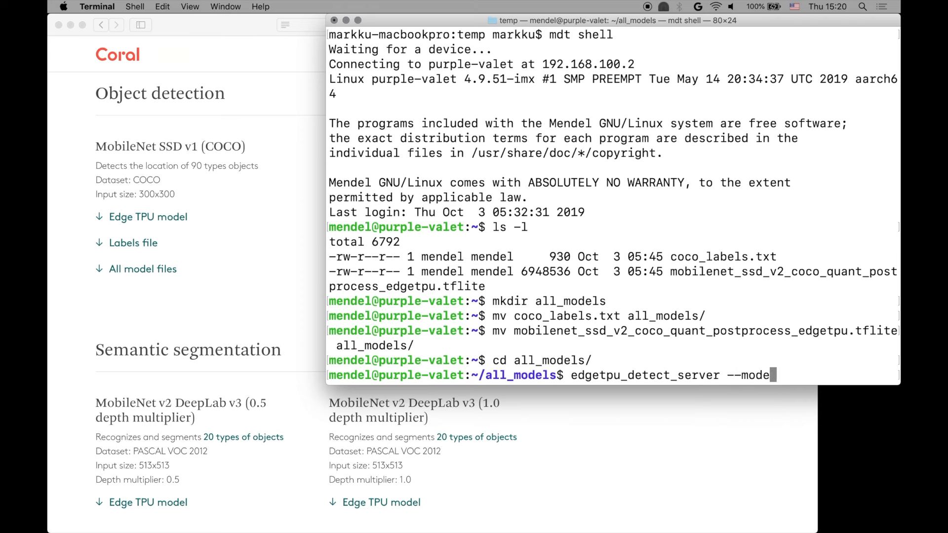
type("mobilenet_ssd_v2_coco_quant_postprocess_edgetpu.tflite --l")
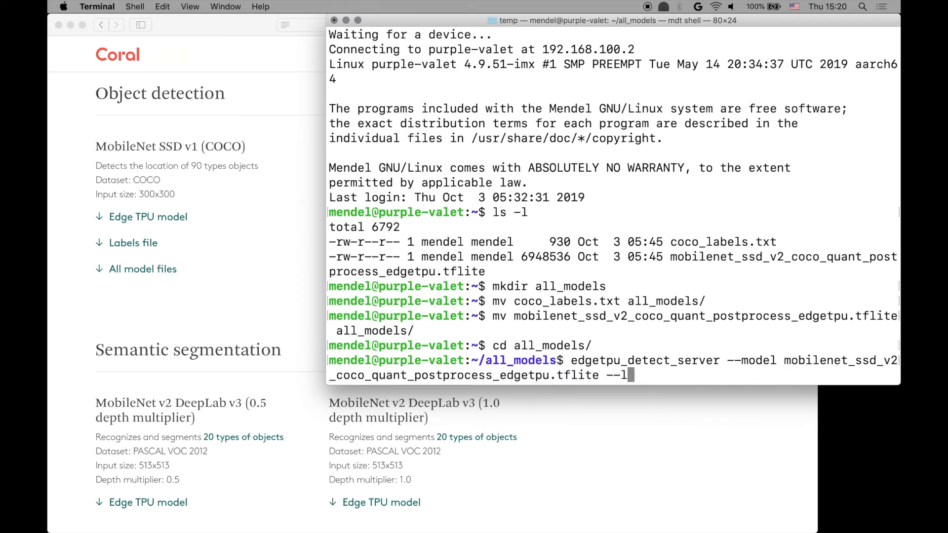
type("abels coco_labels.txt")
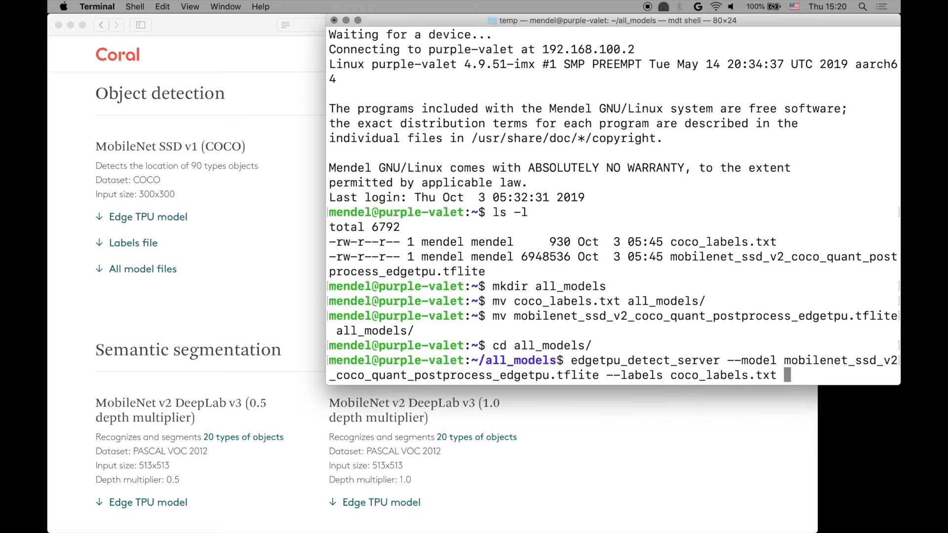
key("Return")
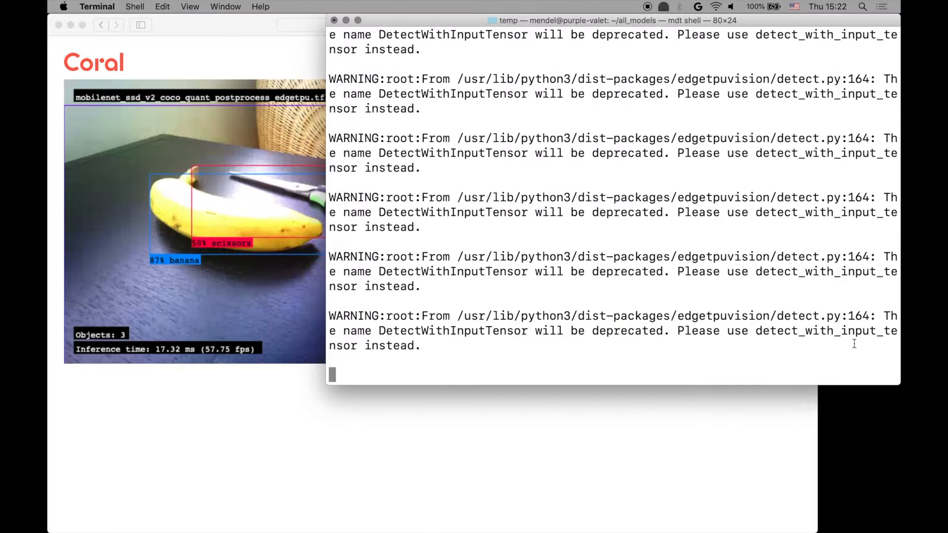
Recall and run the edgetpu_detect --displaymode fullscreen command from history.
key("ctrl+r")
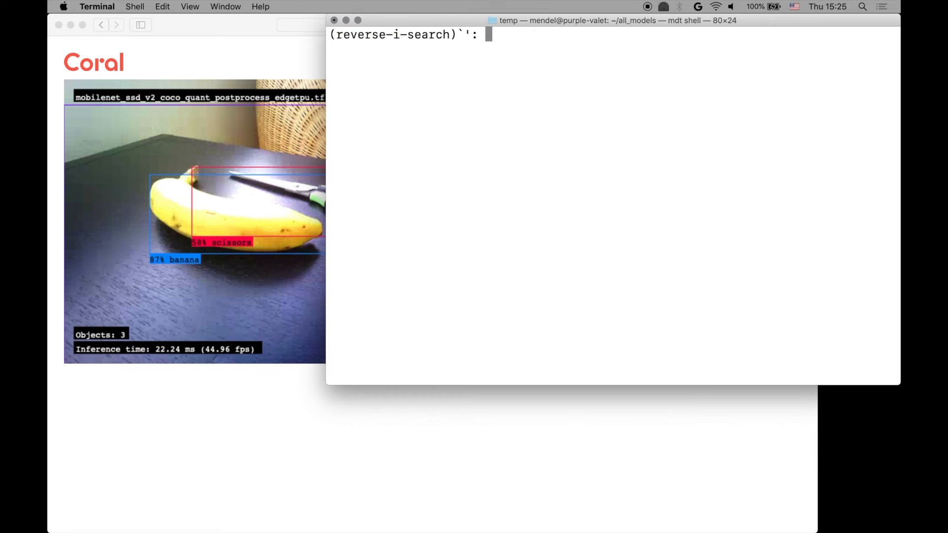
type("dete")
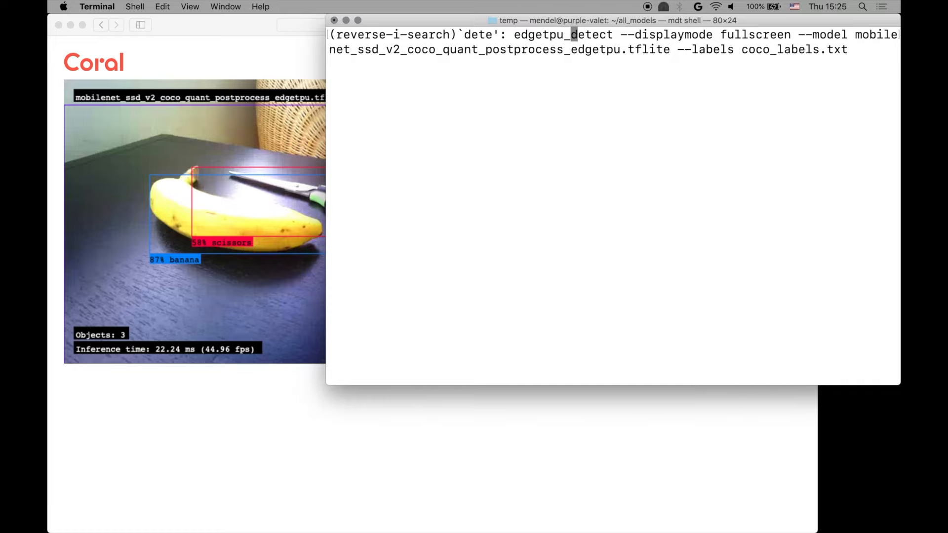
key("Return")
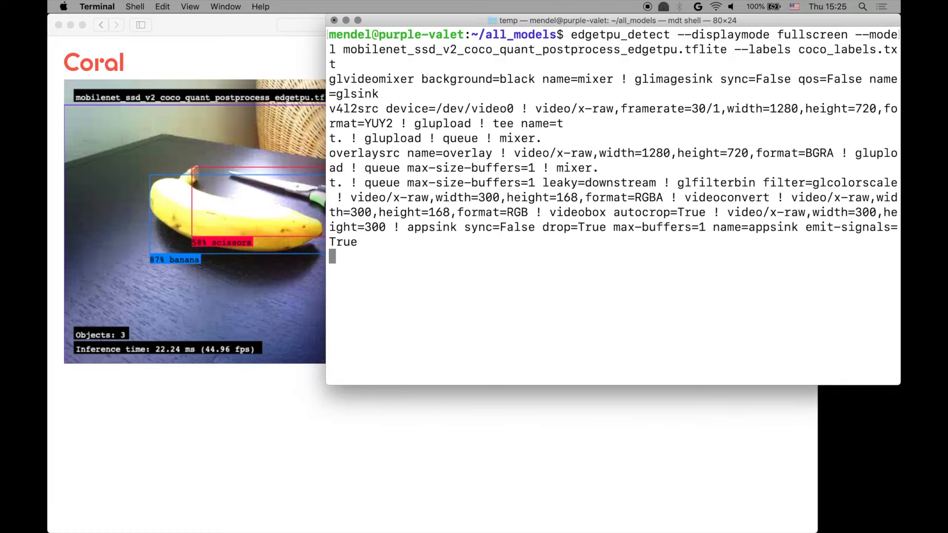